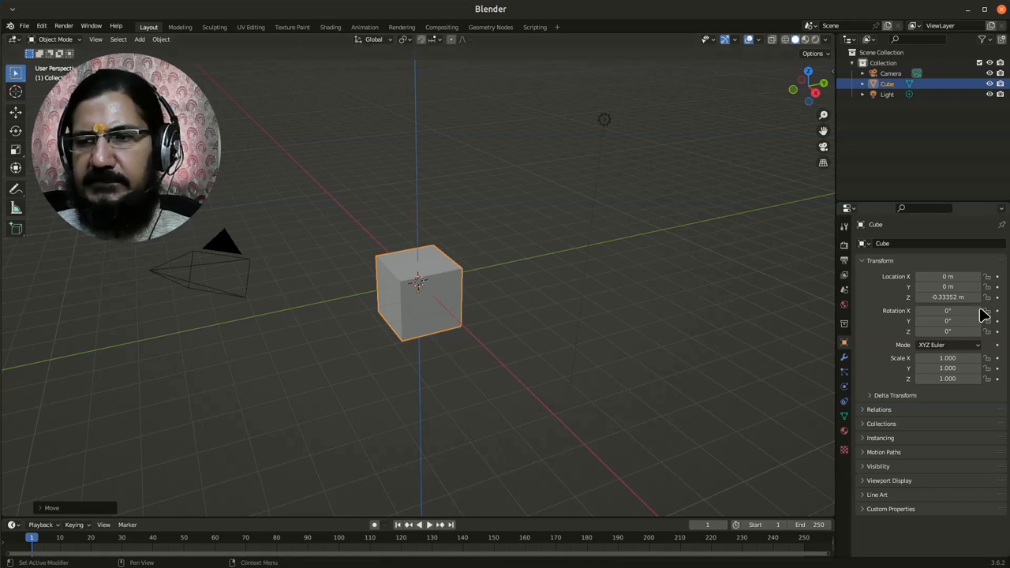
# - Set the cube's Location Z to 0 in the Transform panel
pyautogui.doubleClick(946, 297)
pyautogui.write('0')
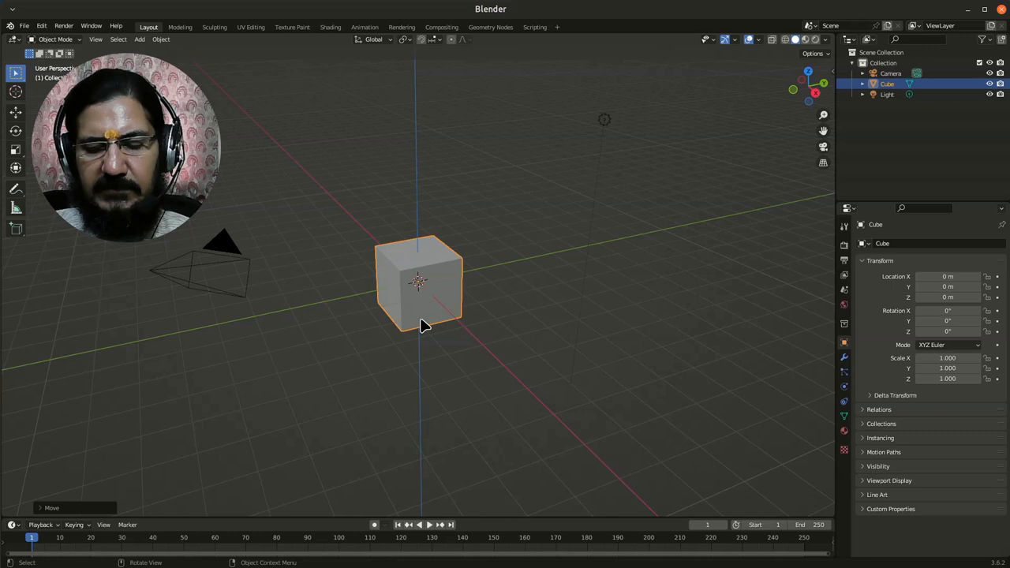
# - Grab the cube and move it up along Z to 2.5 m
pyautogui.press('g')
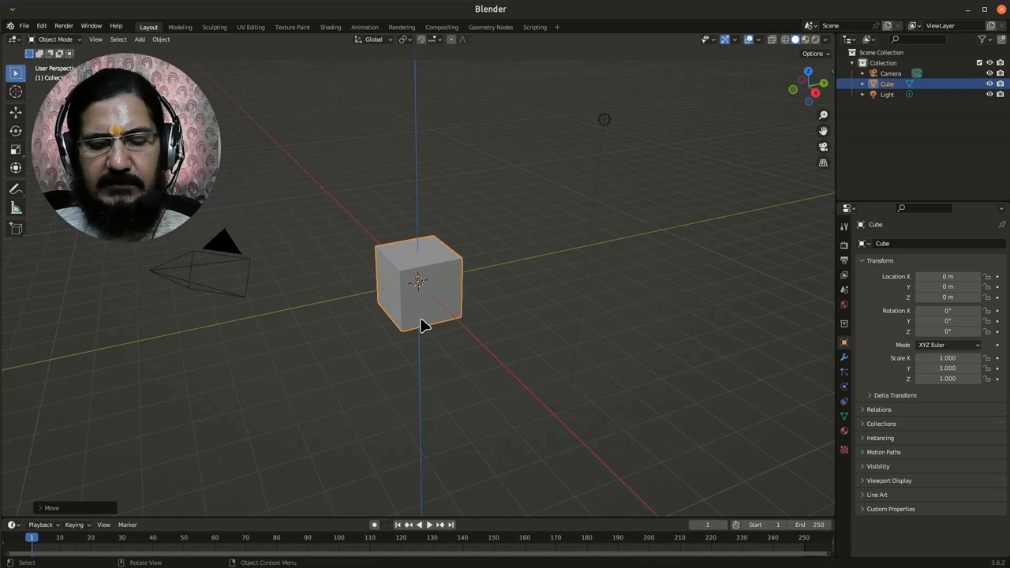
pyautogui.press('g')
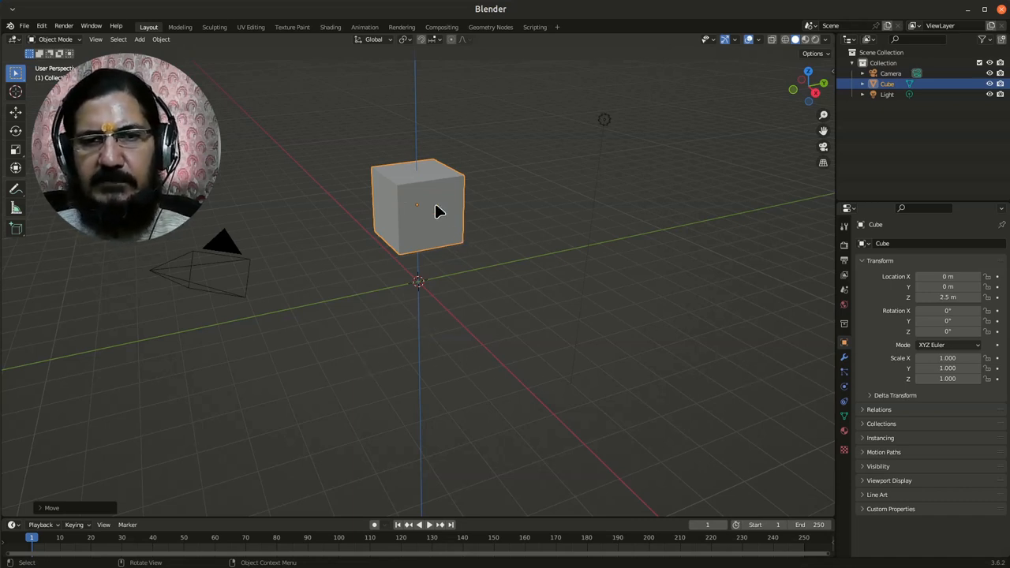
# - Drag the cube freely to about X 0.34, Y 0.50, Z 2.27 m
pyautogui.moveTo(418, 206); pyautogui.dragTo(438, 217)
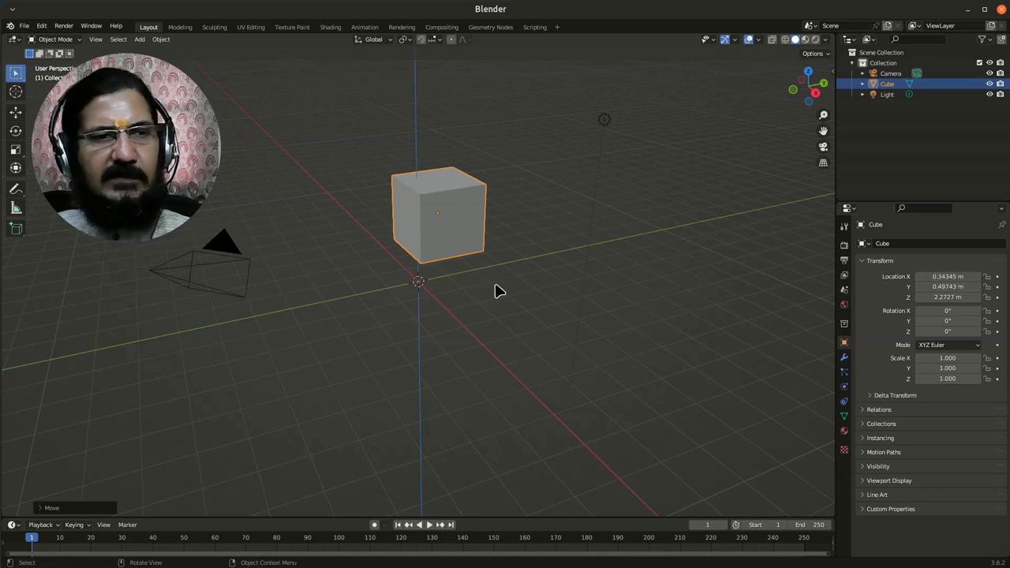
pyautogui.moveTo(472, 271)
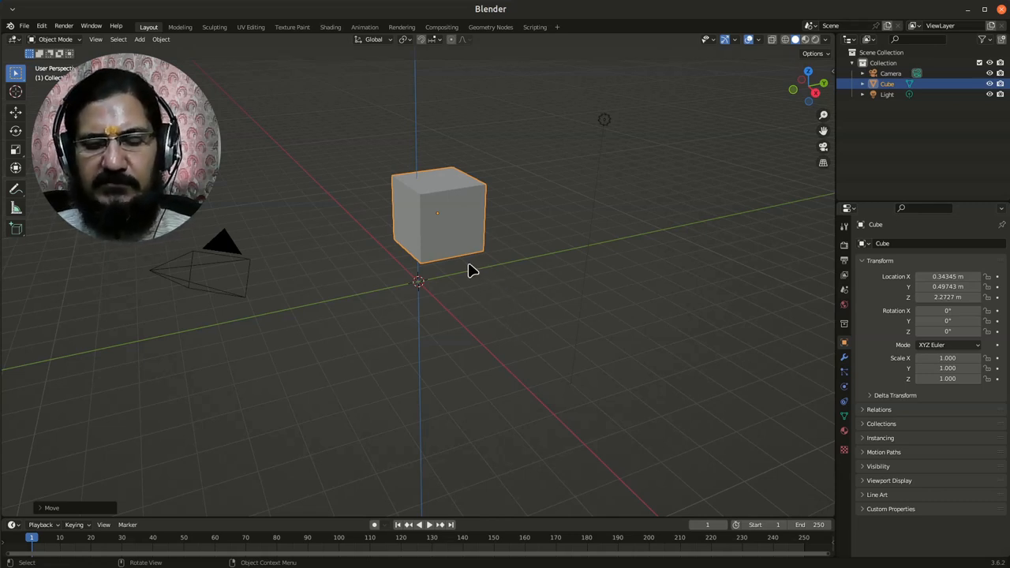
pyautogui.moveTo(454, 262)
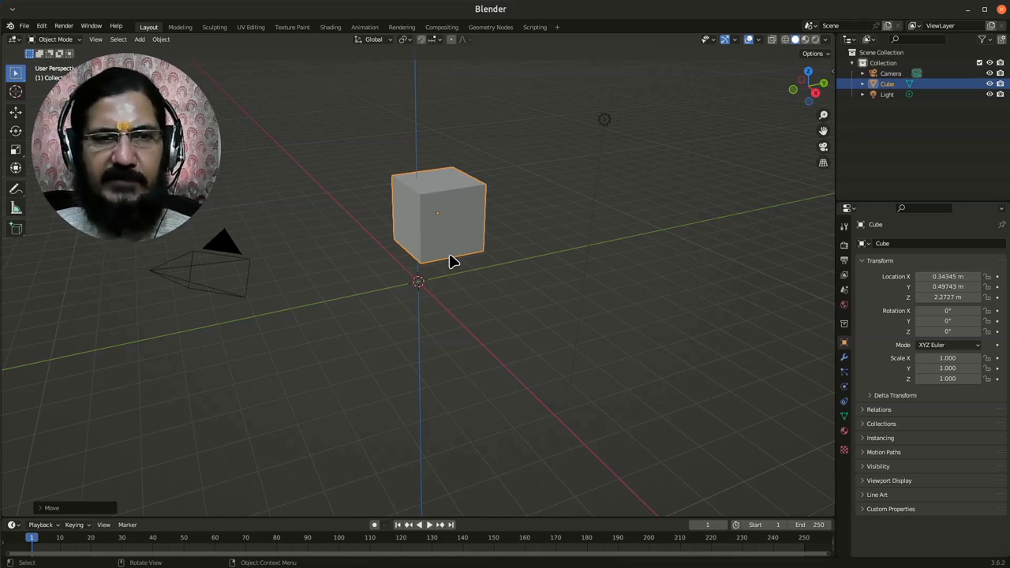
pyautogui.press('g')
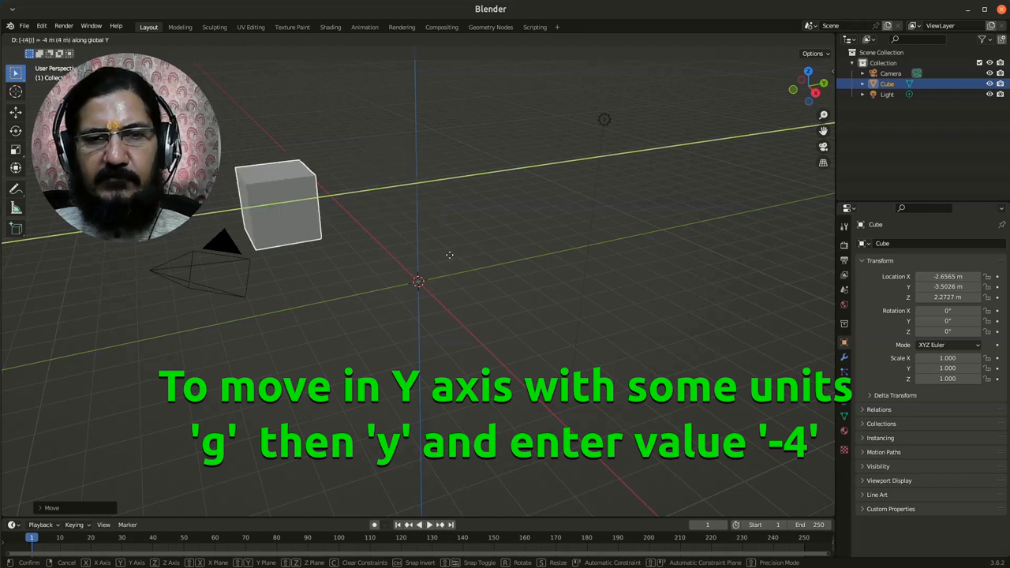
# - Confirm the -3 m X and -4 m Y moves, bringing the cube to about X -2.66, Y -3.50
pyautogui.press('Return')
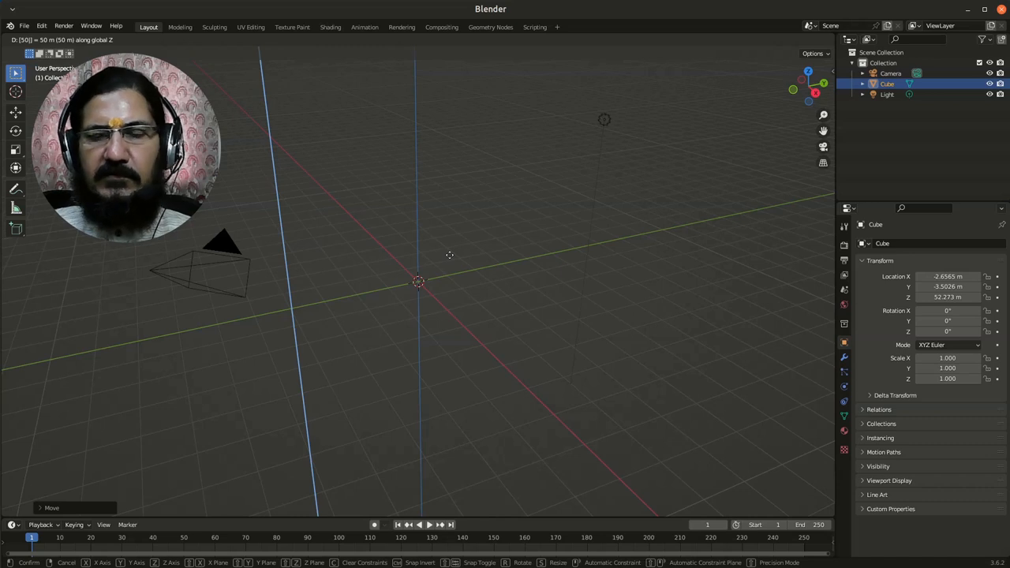
pyautogui.click(450, 260)
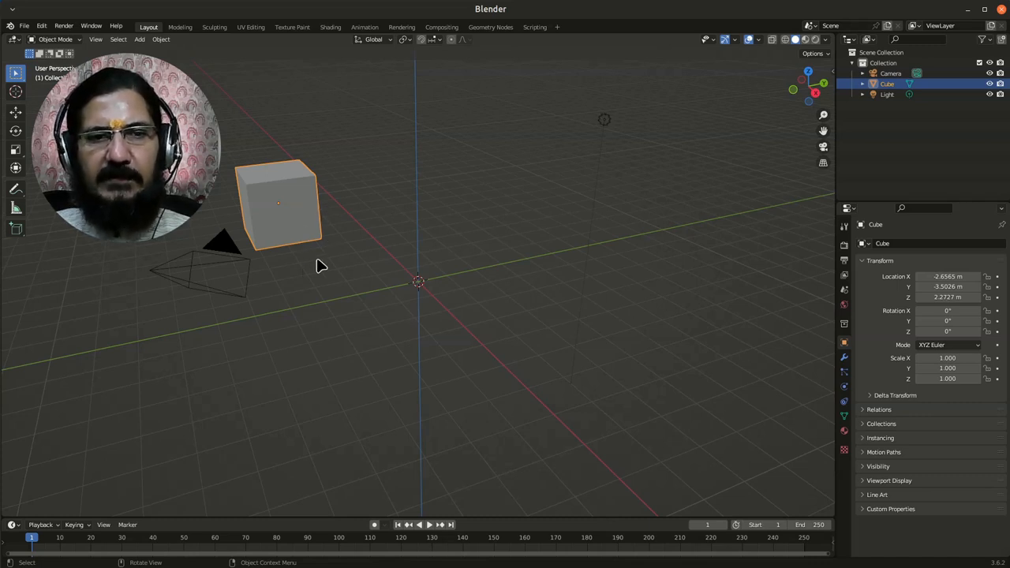
pyautogui.moveTo(558, 325)
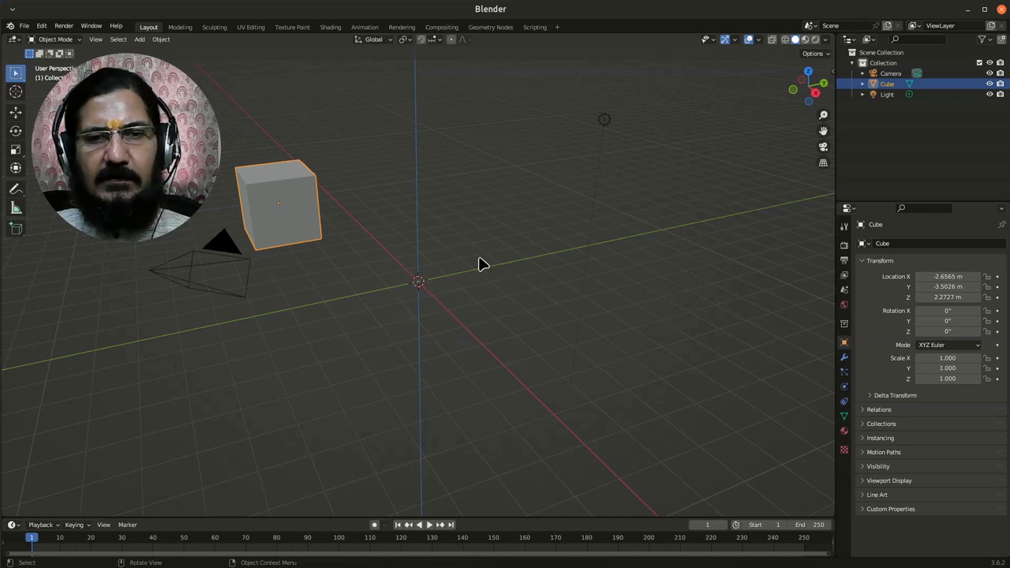
pyautogui.moveTo(598, 399)
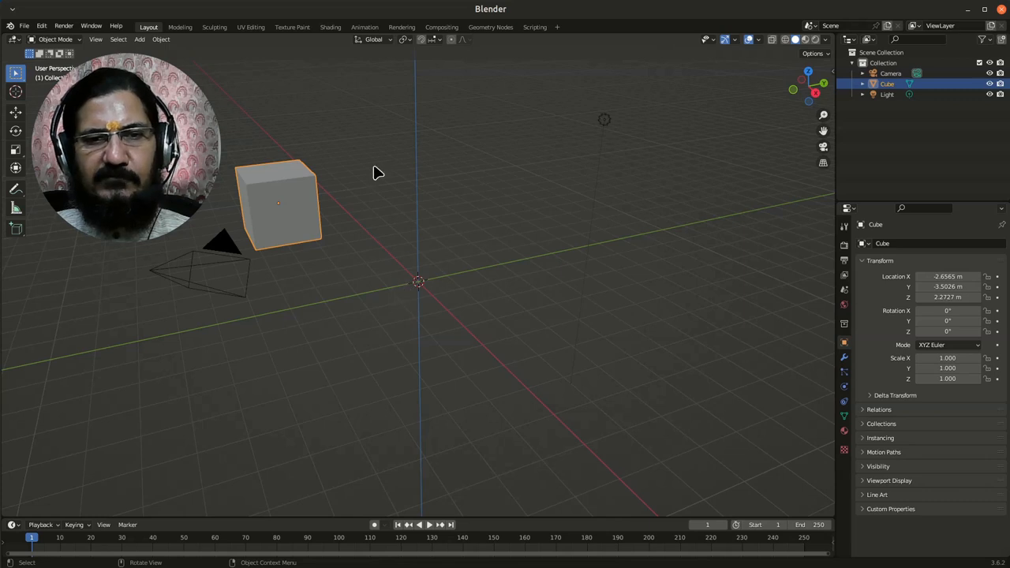
pyautogui.moveTo(356, 321)
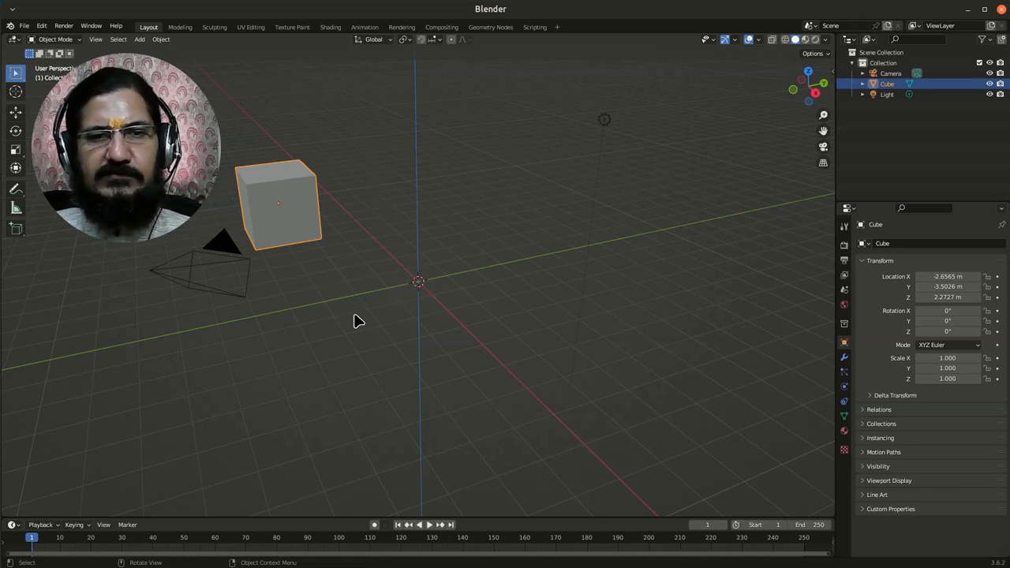